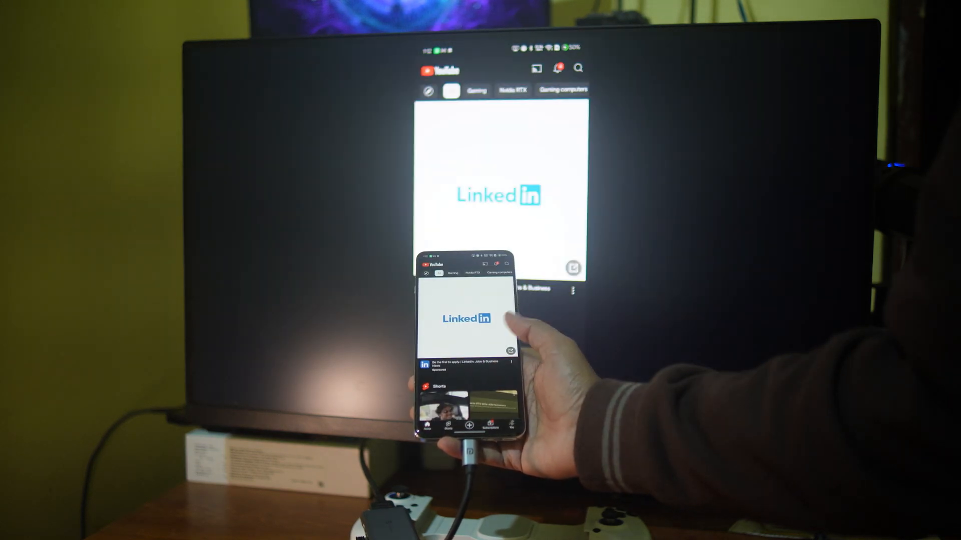
- Turn on Force activities resizeable, Enable freeform windows and Force desktop mode in Developer options
scroll("down", 3)
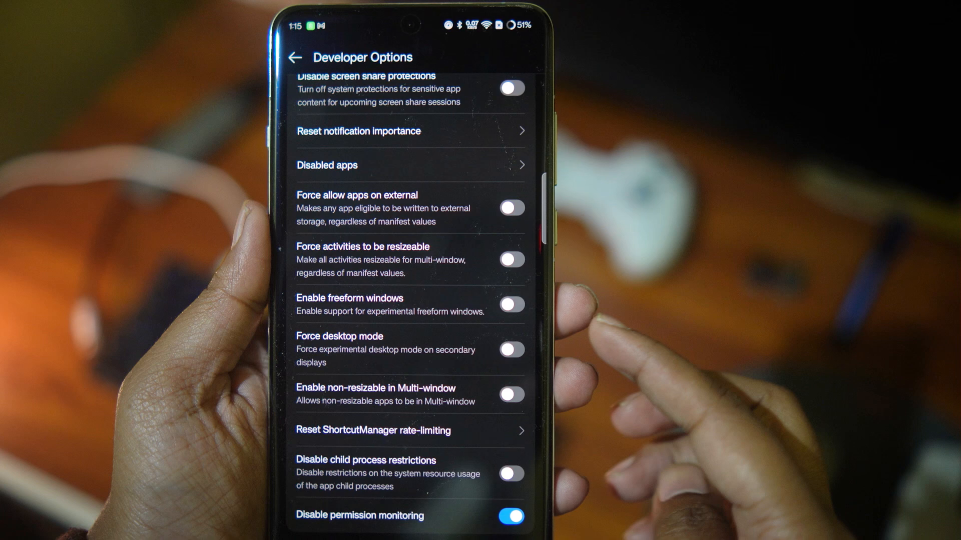
left_click(512, 258)
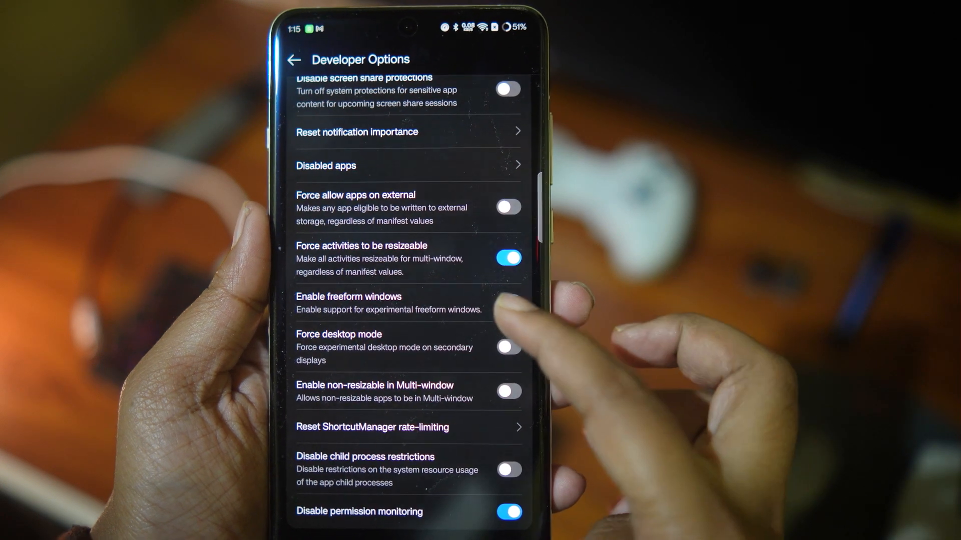
left_click(508, 303)
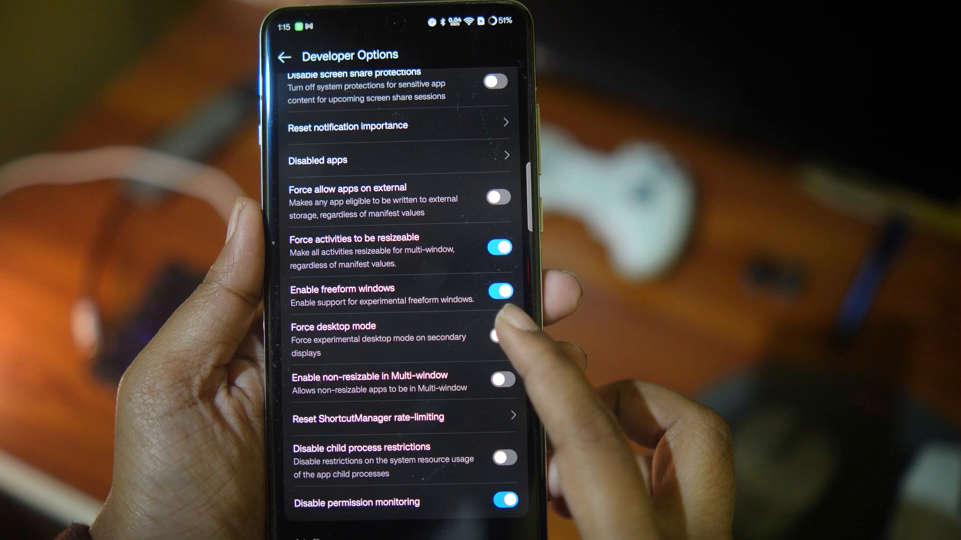
left_click(497, 332)
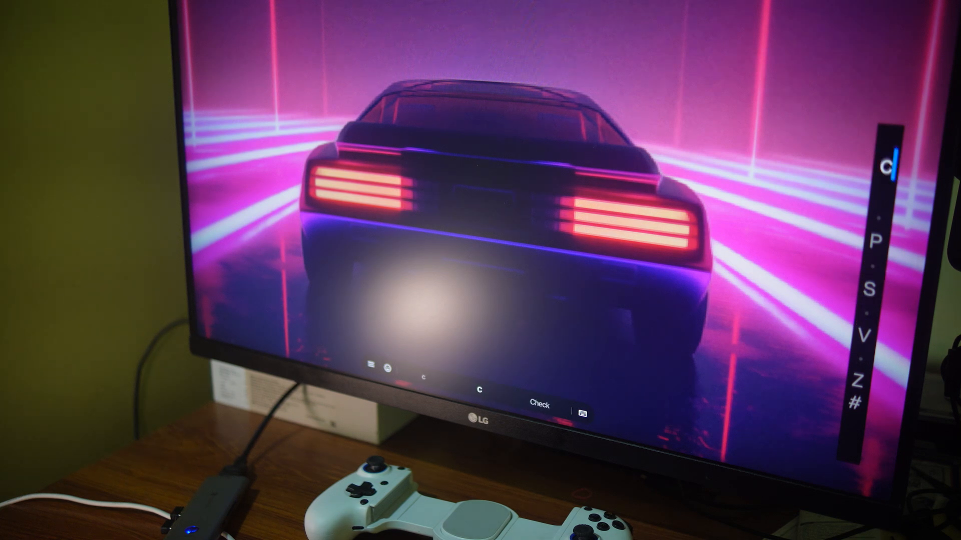
- Search the desktop-mode app drawer for 'Chrome'
type("hrome")
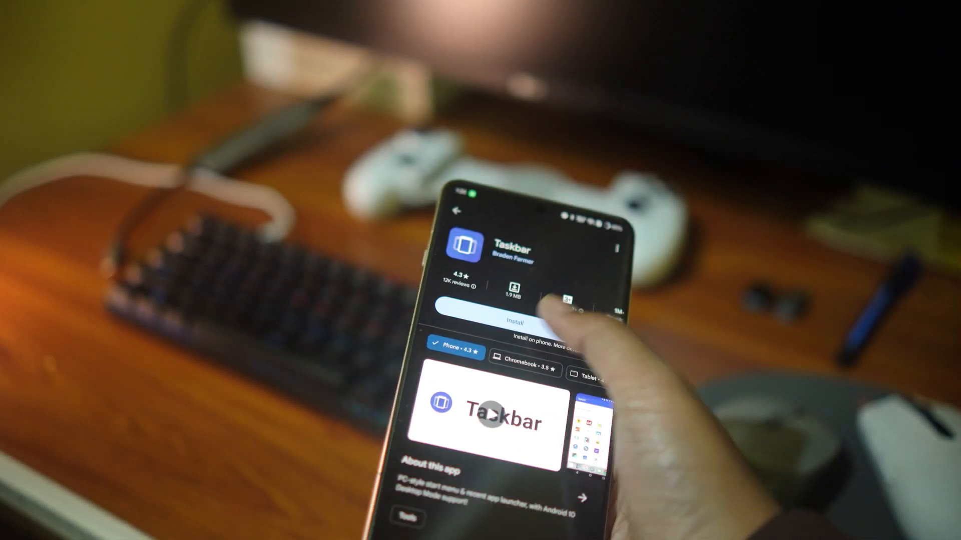
- Install the Taskbar app from its Play Store listing
left_click(515, 321)
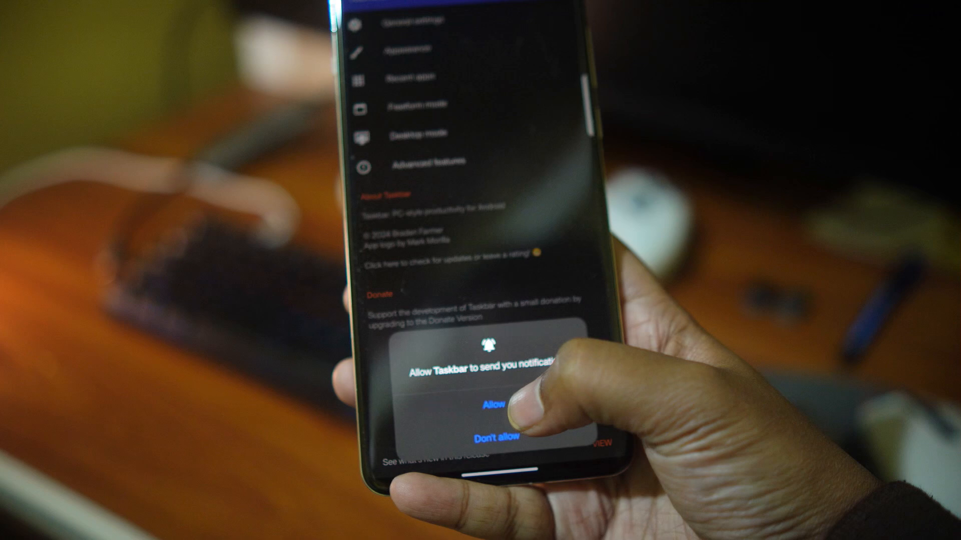
- Allow Taskbar notifications and display over other apps, then reach its Recent apps settings
left_click(486, 401)
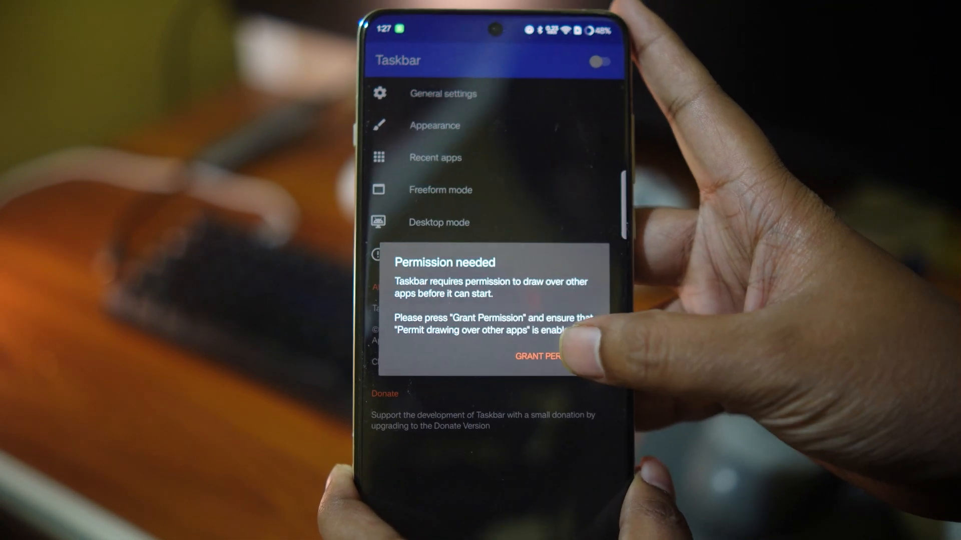
left_click(538, 356)
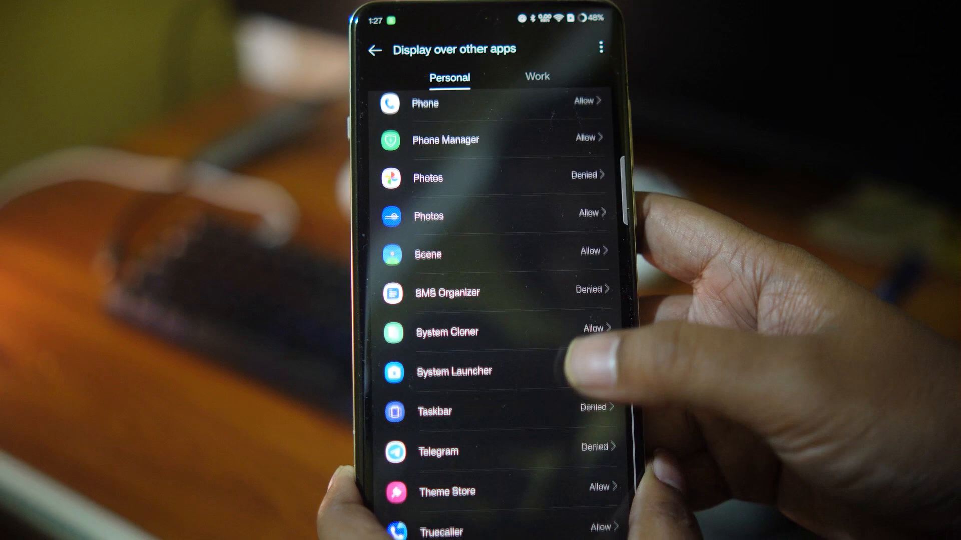
left_click(434, 412)
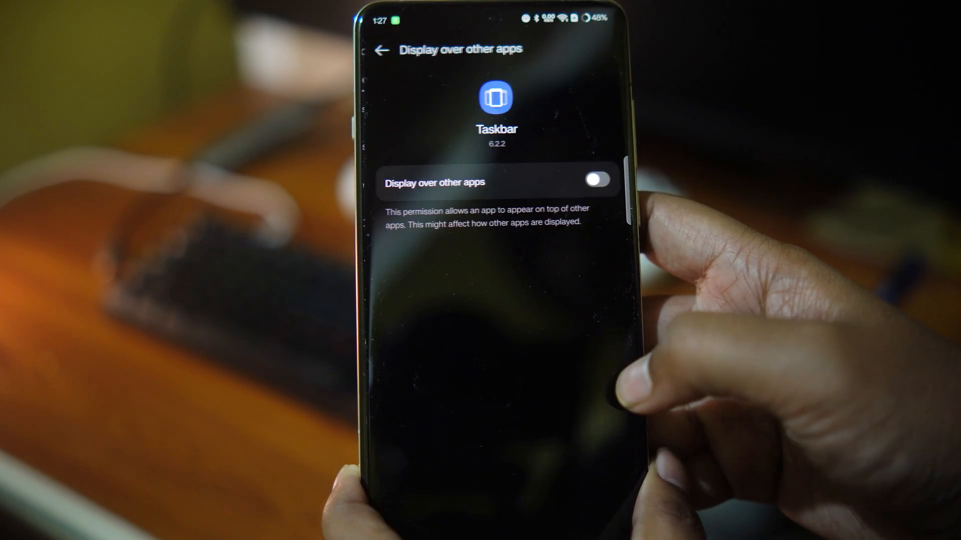
left_click(595, 180)
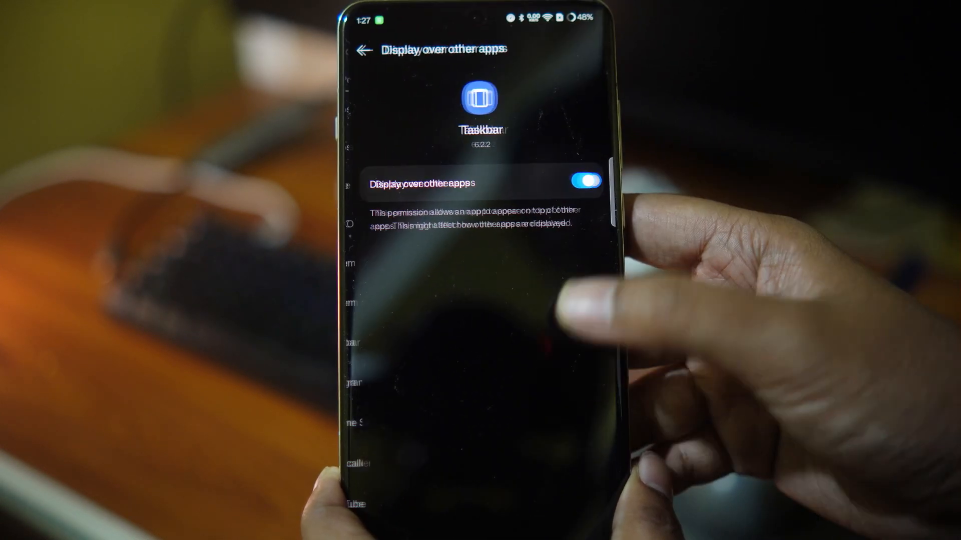
left_click(362, 50)
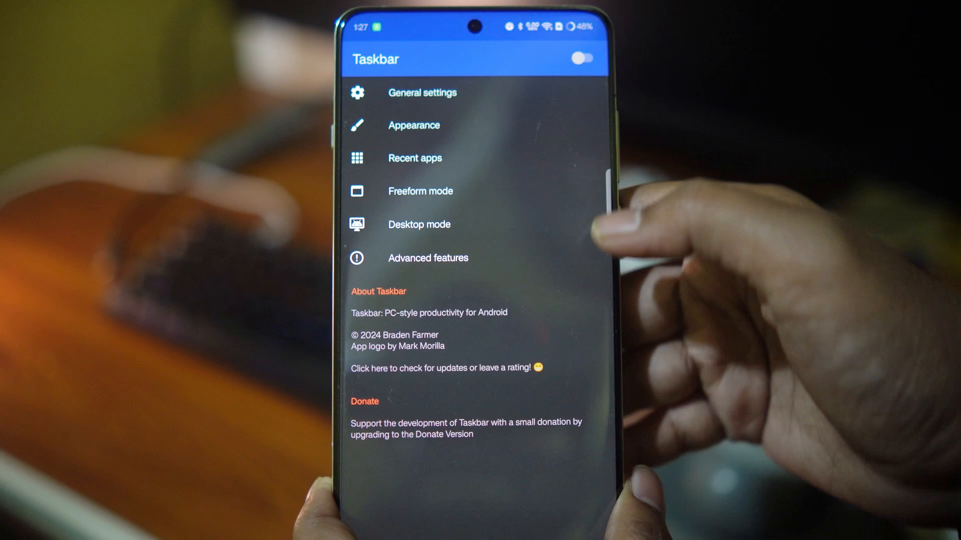
left_click(421, 92)
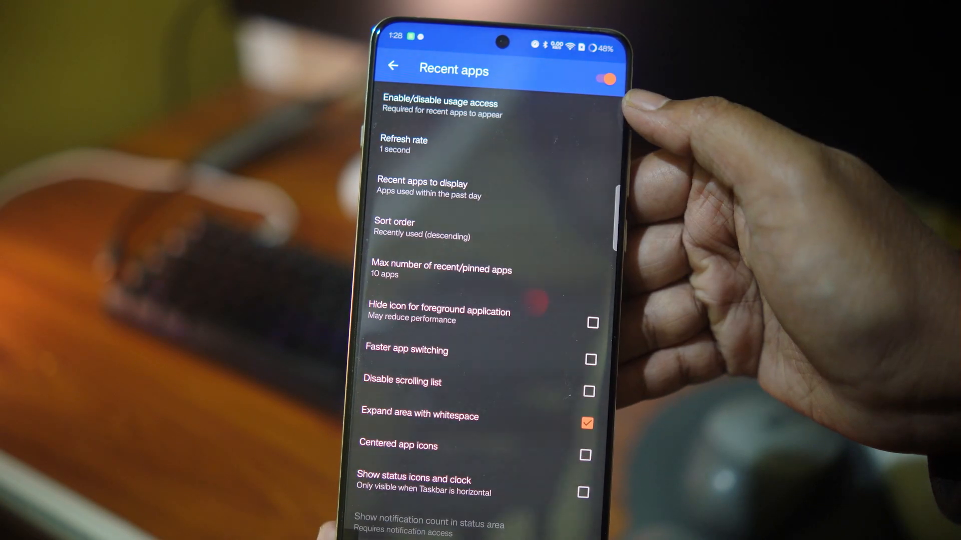
- Permit usage access and notification access for Taskbar so its service switches on
left_click(439, 103)
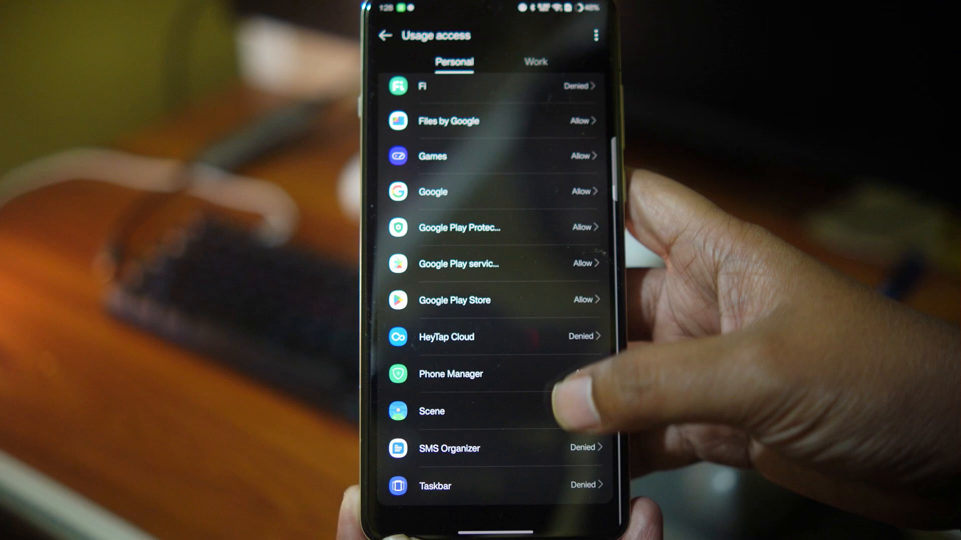
left_click(434, 487)
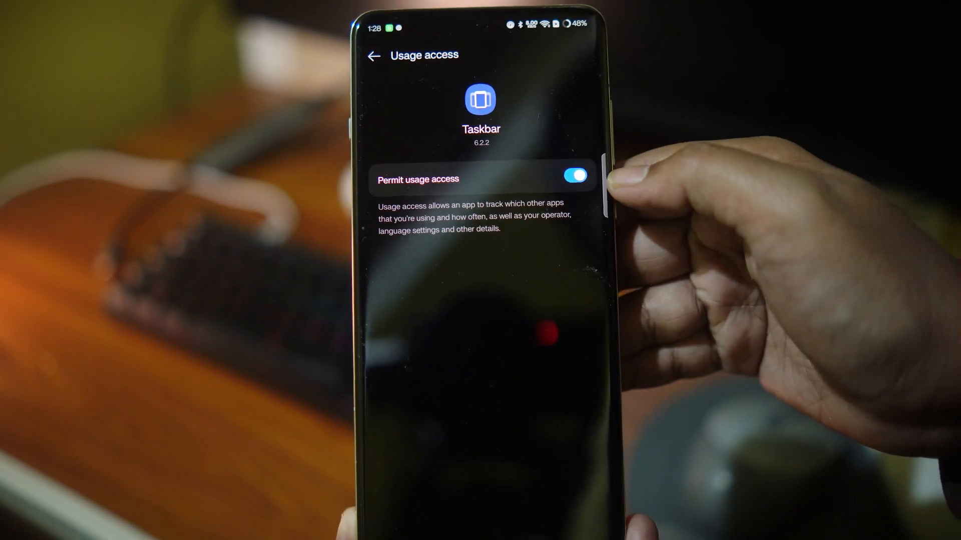
left_click(358, 52)
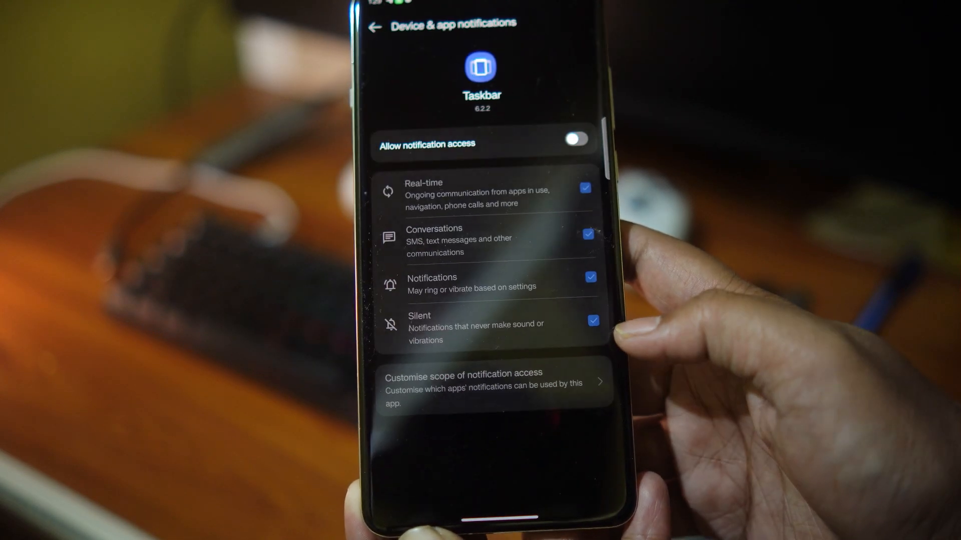
left_click(573, 140)
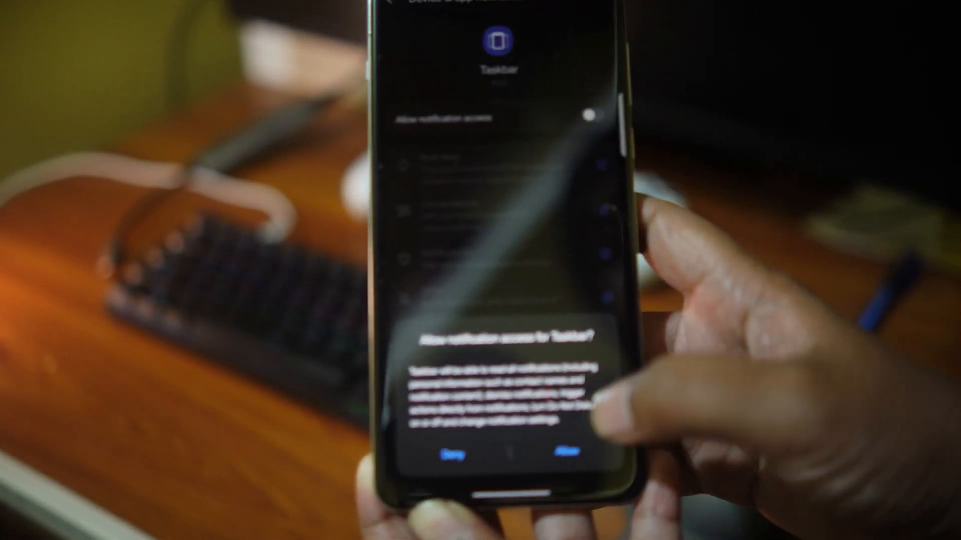
left_click(563, 456)
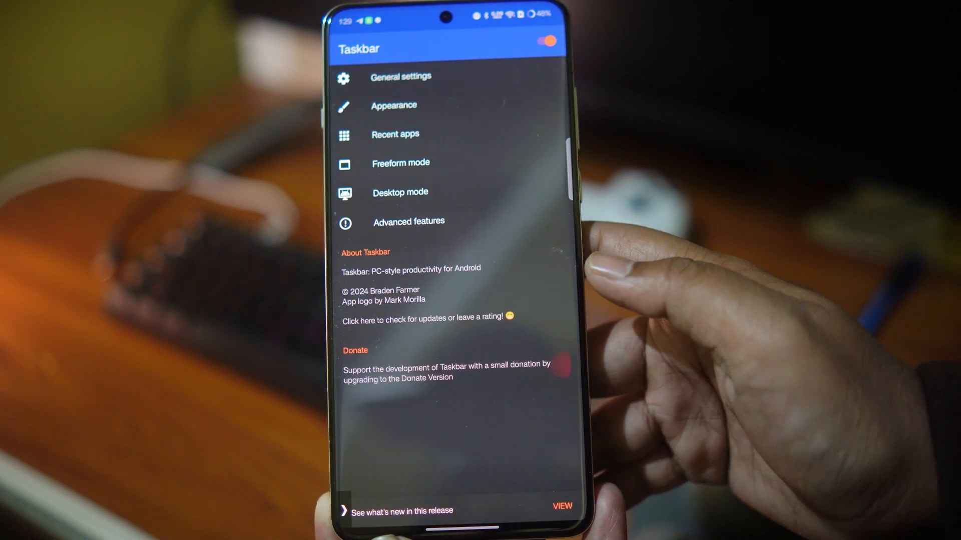
left_click(400, 192)
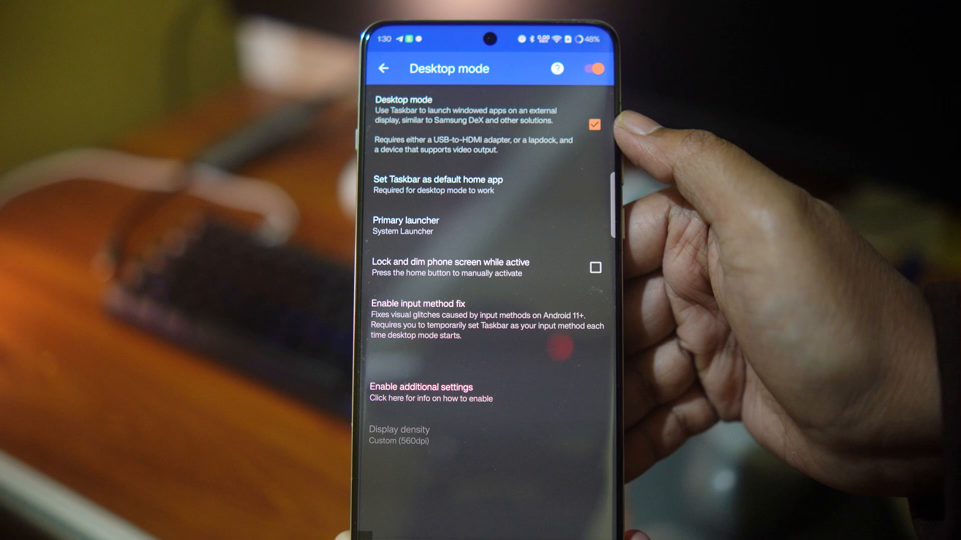
left_click(436, 184)
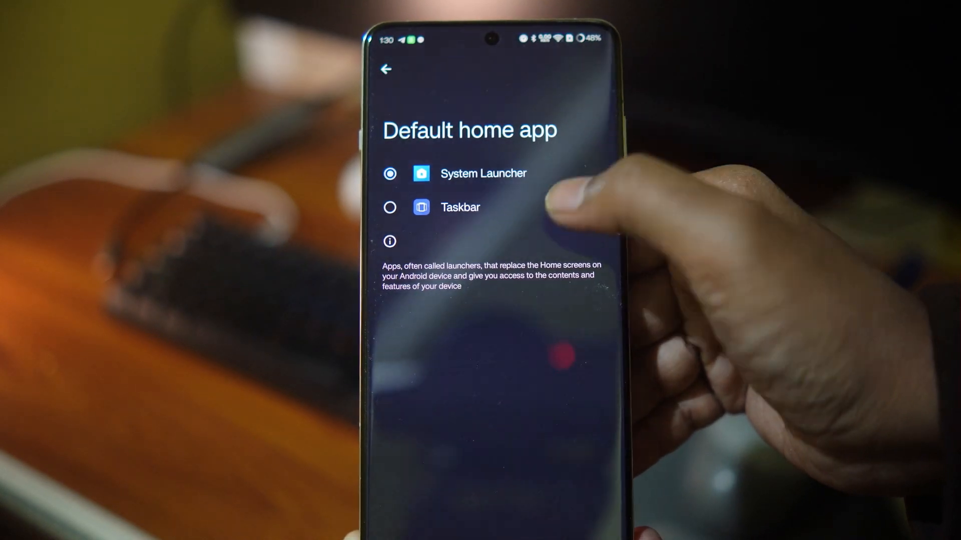
left_click(387, 69)
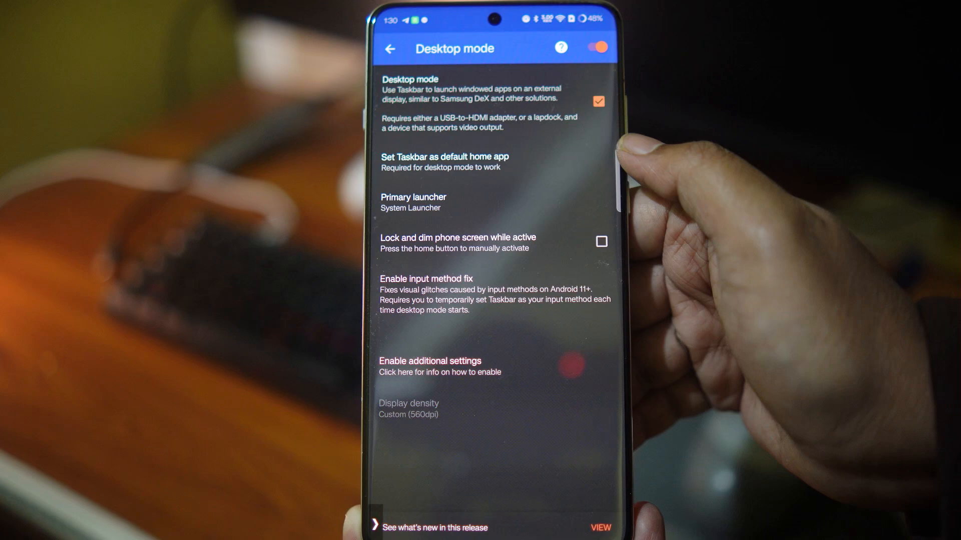
left_click(389, 48)
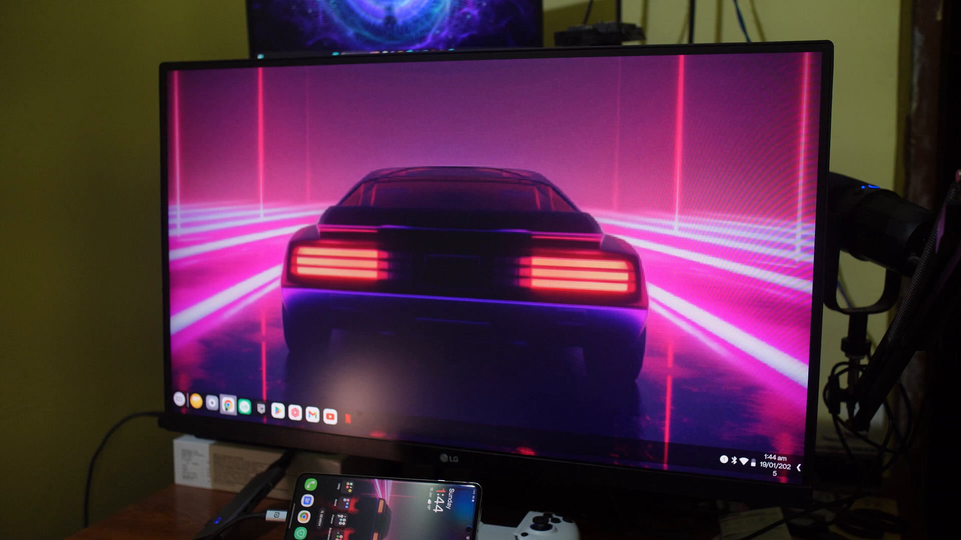
- Launch a racing game on the monitor through the Taskbar desktop dock
left_click(229, 403)
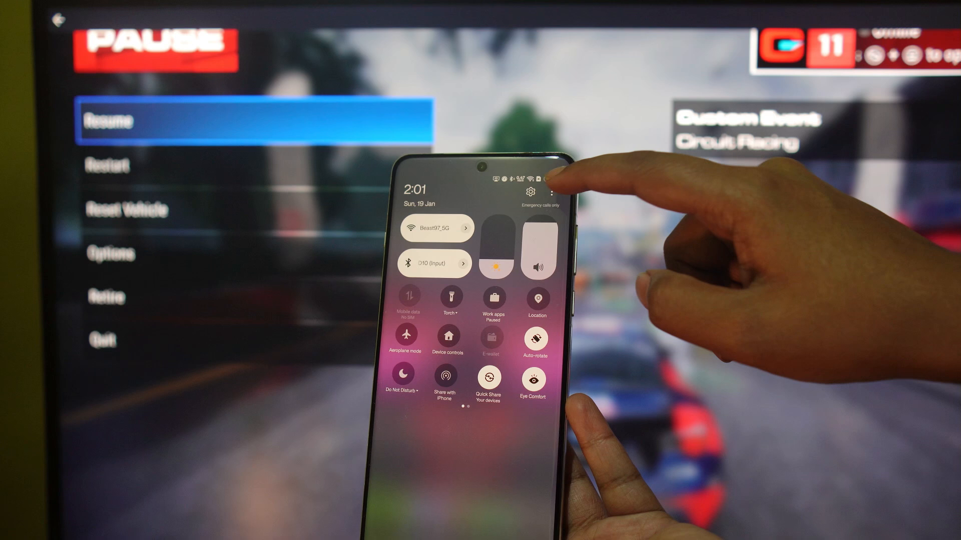
- Route media output to the phone Speaker instead of the wired earphones
left_click(550, 197)
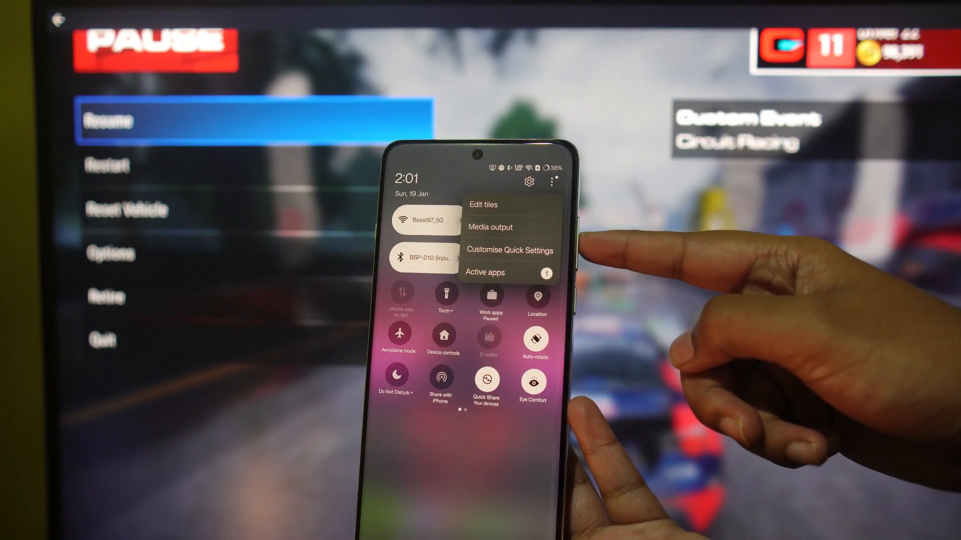
left_click(490, 227)
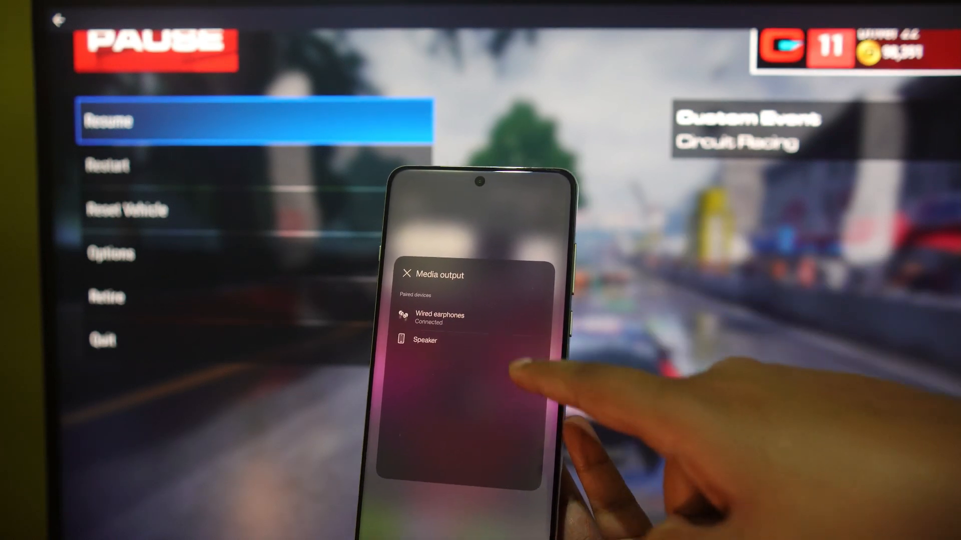
left_click(425, 341)
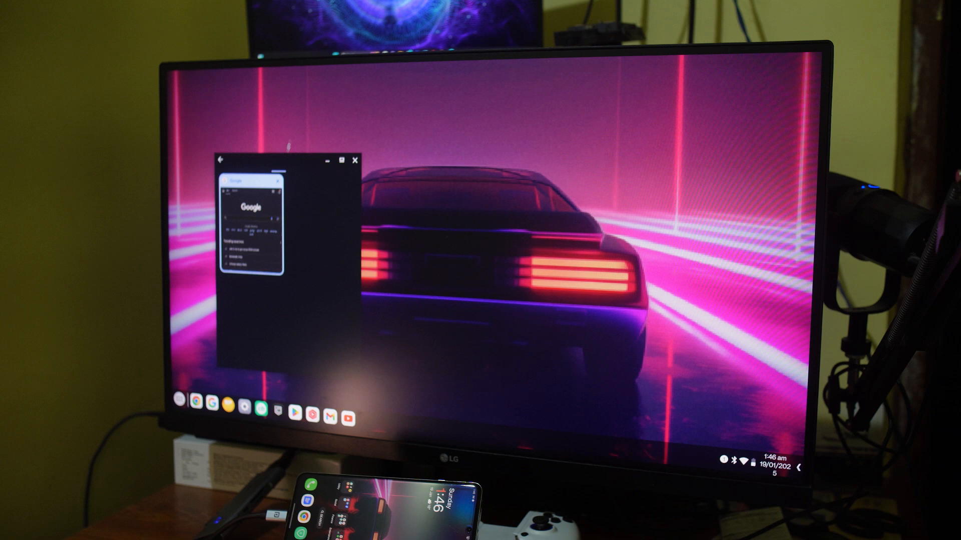
- Maximise the Google browser window across the monitor's desktop
left_click(340, 159)
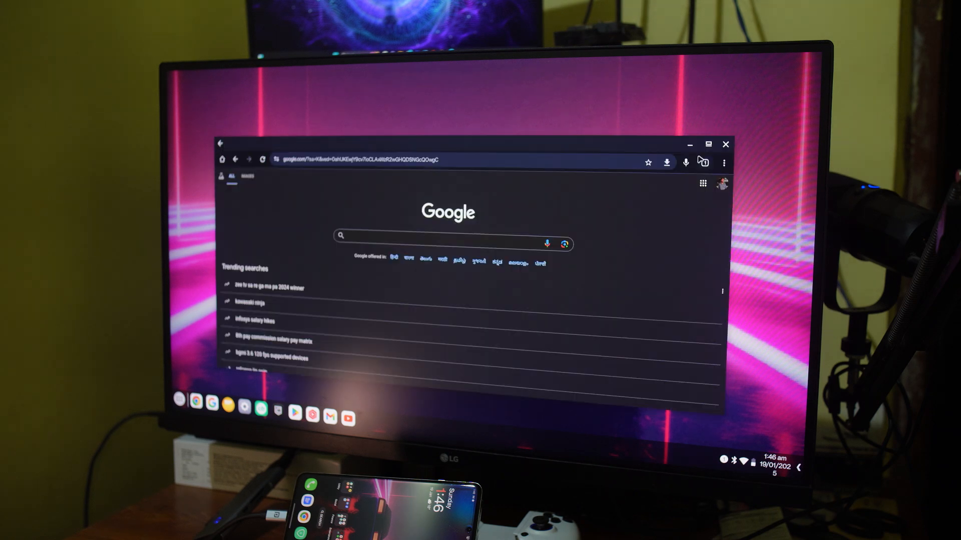
left_click(724, 162)
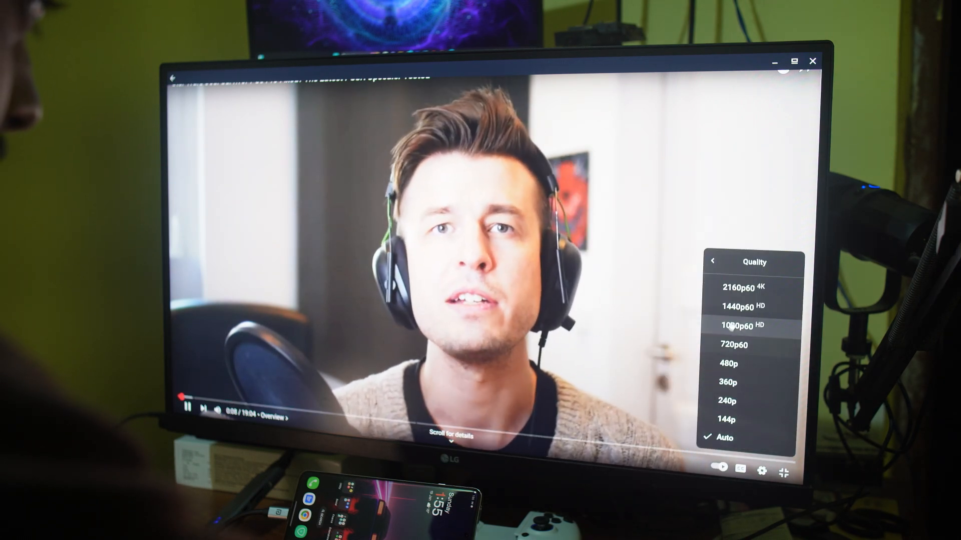
- Set the YouTube video's playback quality to 1080p60 HD
left_click(741, 326)
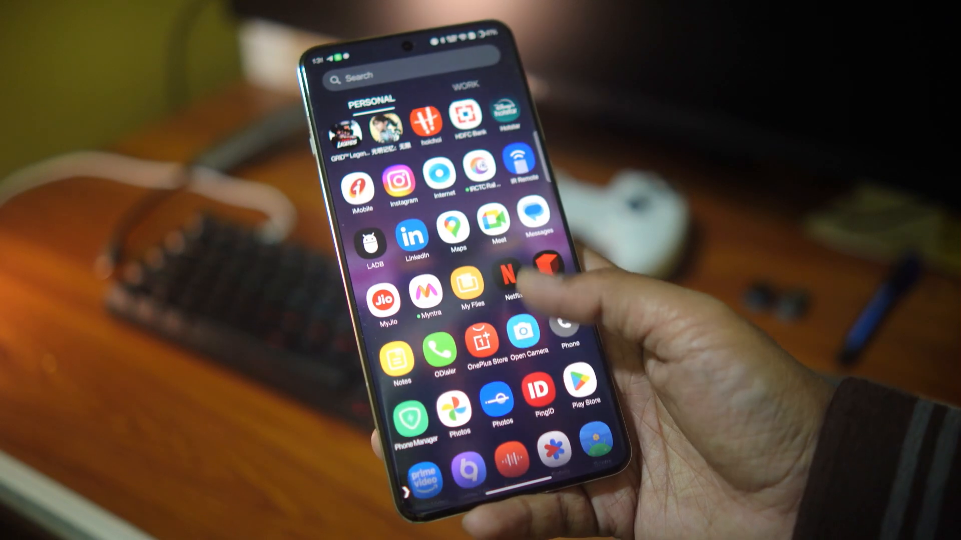
scroll("down", 3)
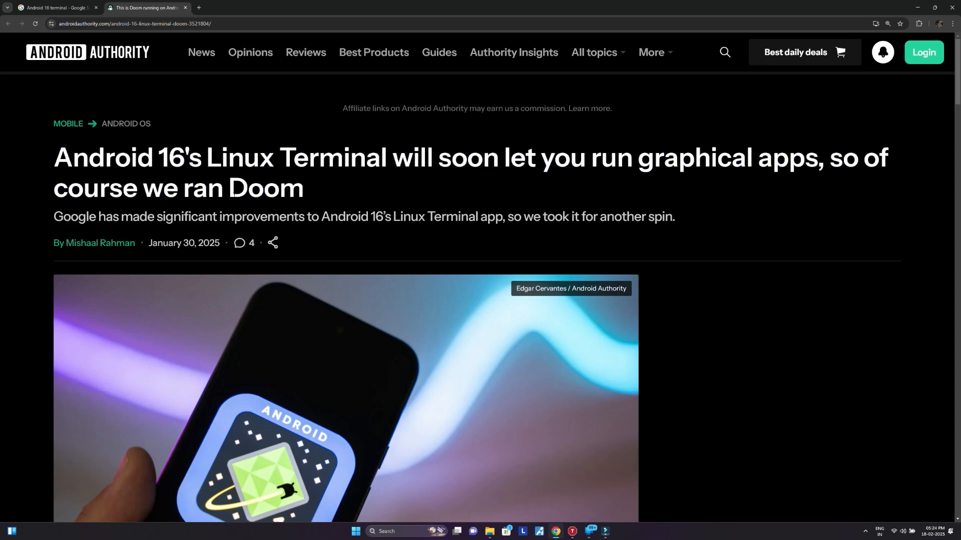
scroll("down", 3)
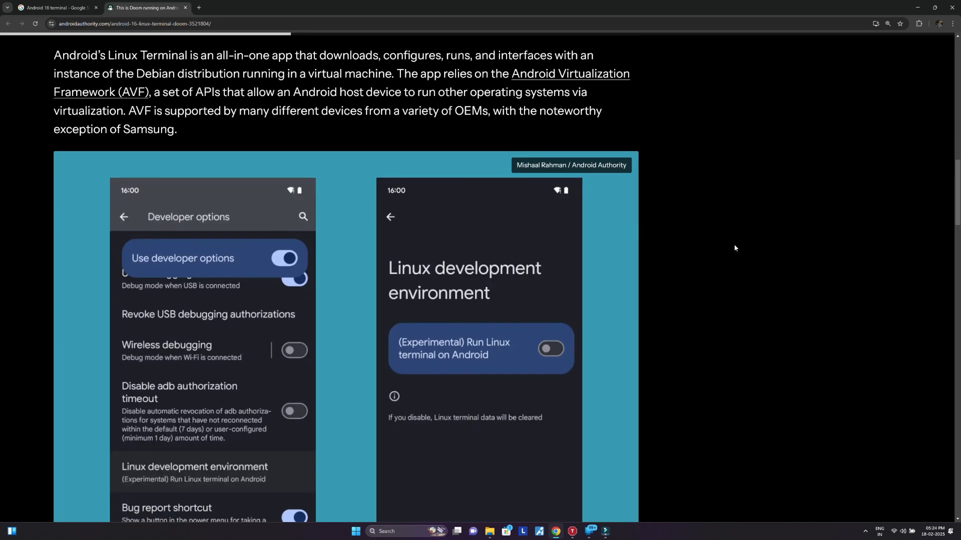
scroll("down", 3)
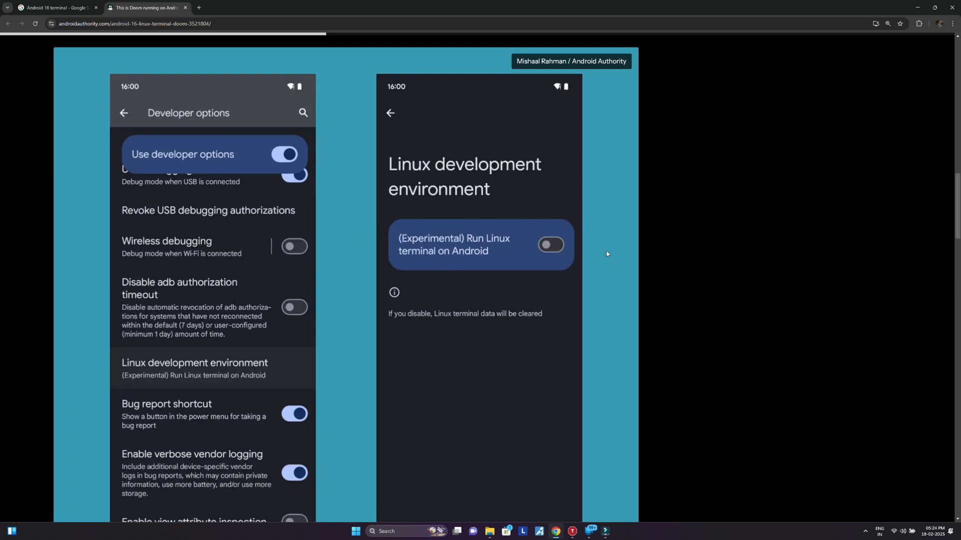
scroll("down", 3)
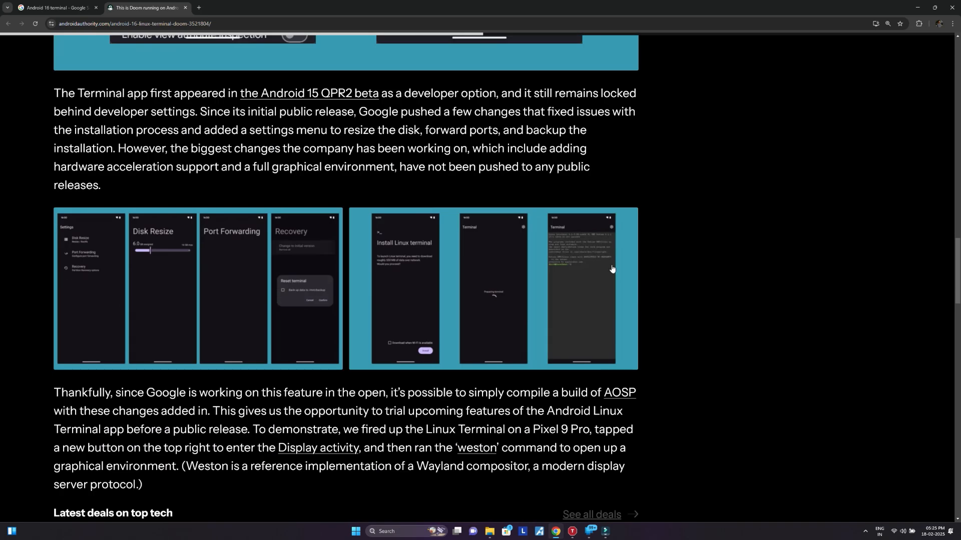
scroll("down", 3)
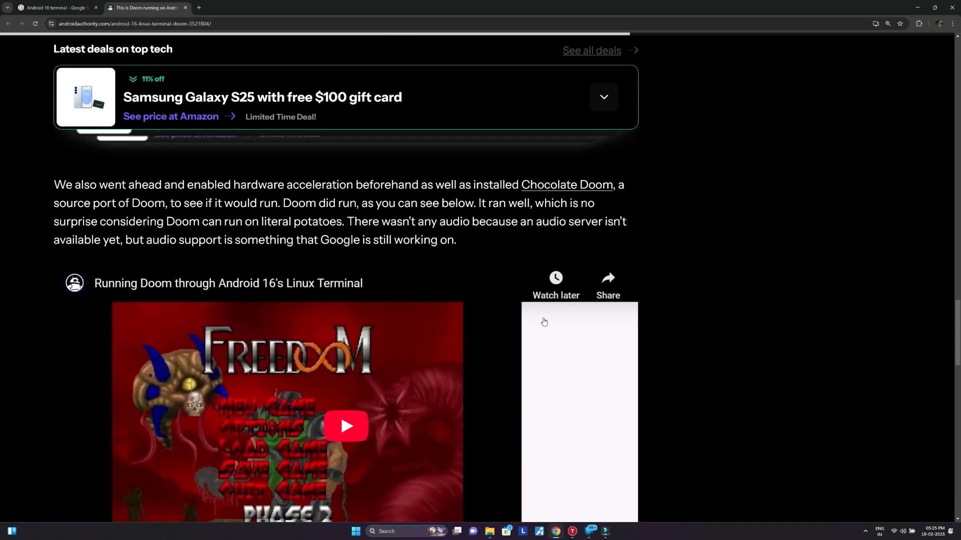
scroll("down", 3)
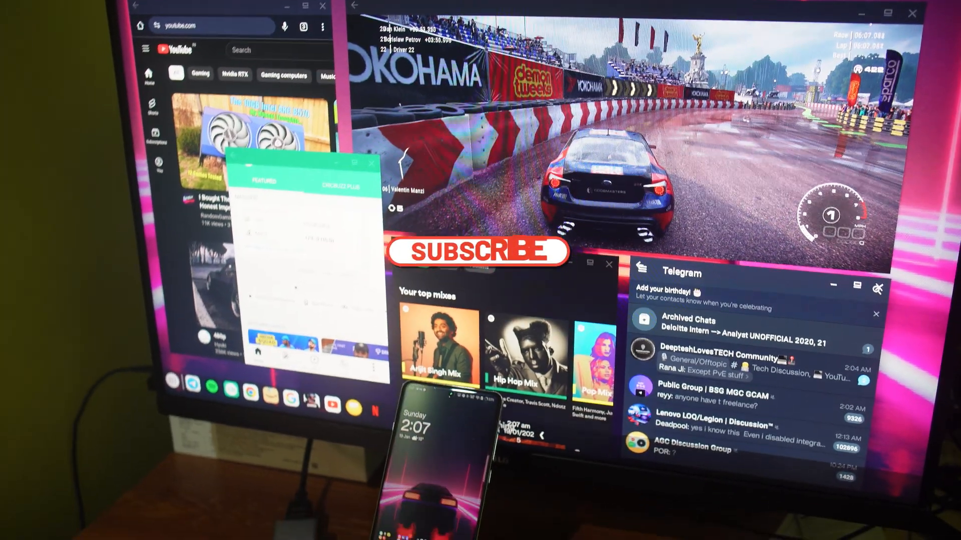
left_click(479, 251)
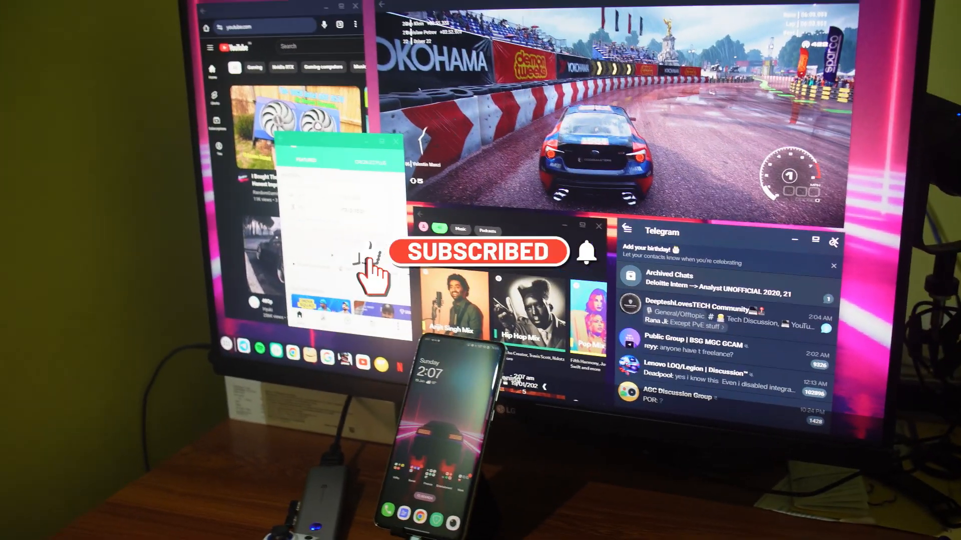